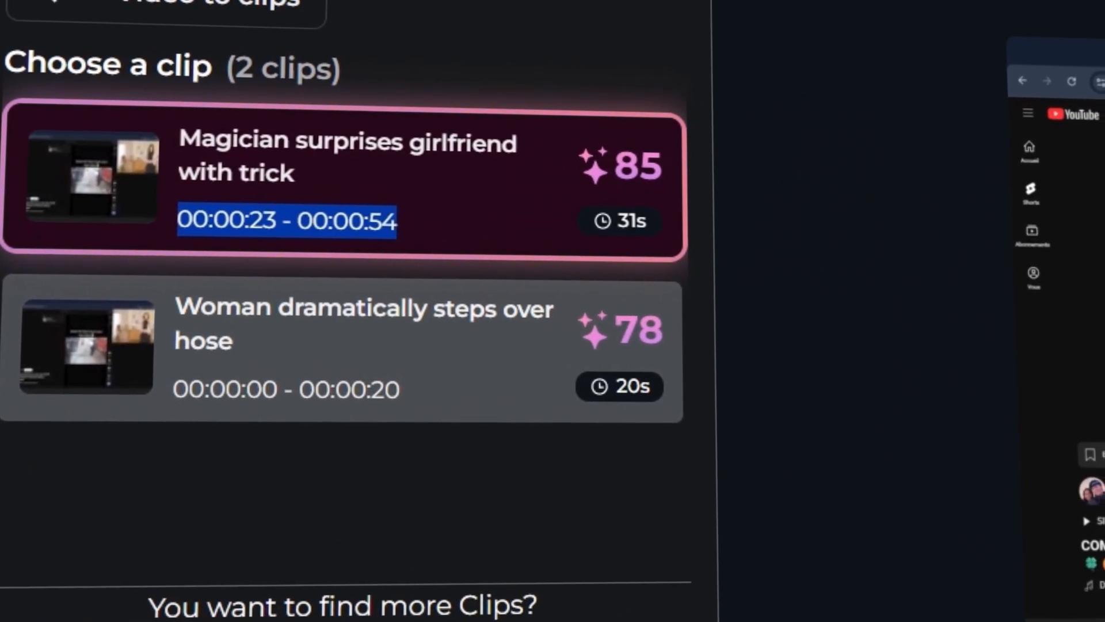
# Apply the YouTube DashDroll banner sticker to the magician surprise clip
pyautogui.scroll(-3)
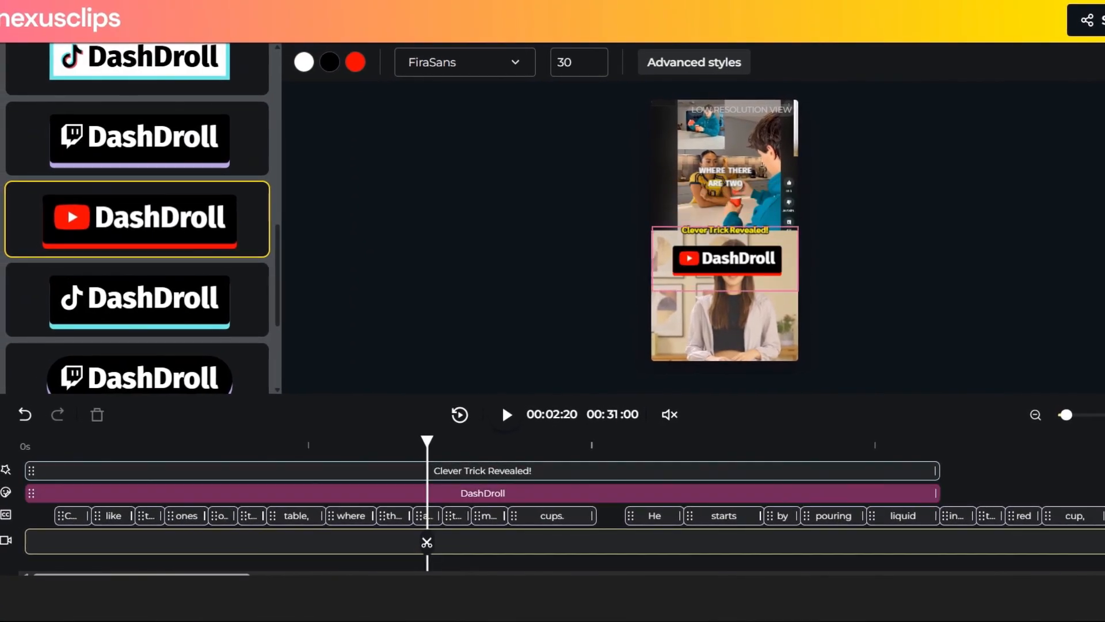
pyautogui.click(1085, 20)
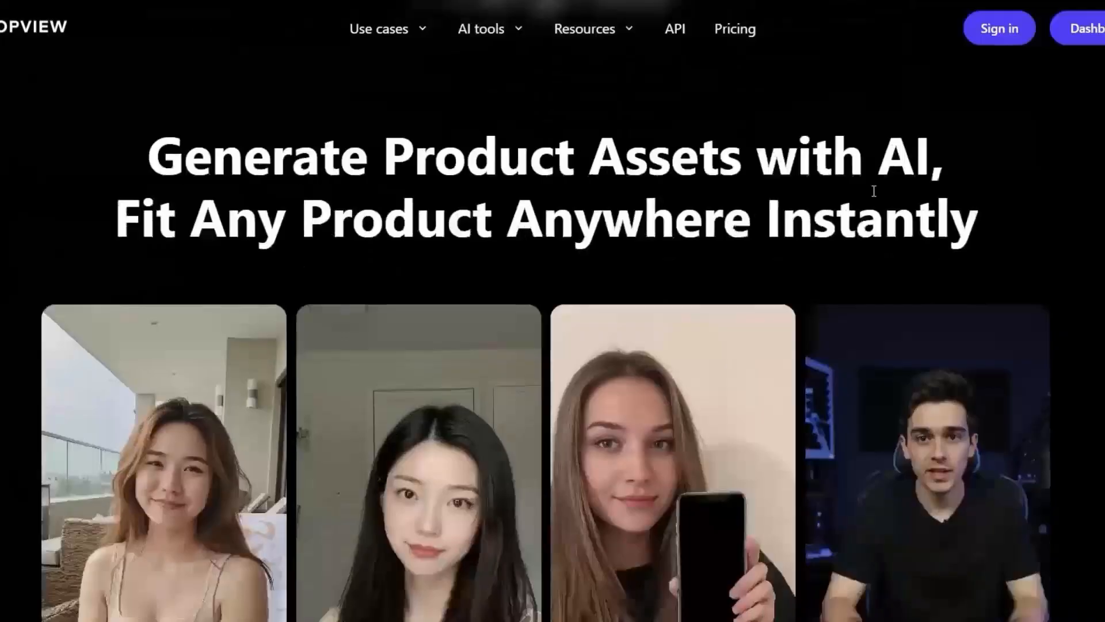
# Scroll through the avatar example gallery down to the lawnmower homepage demo
pyautogui.scroll(-3)
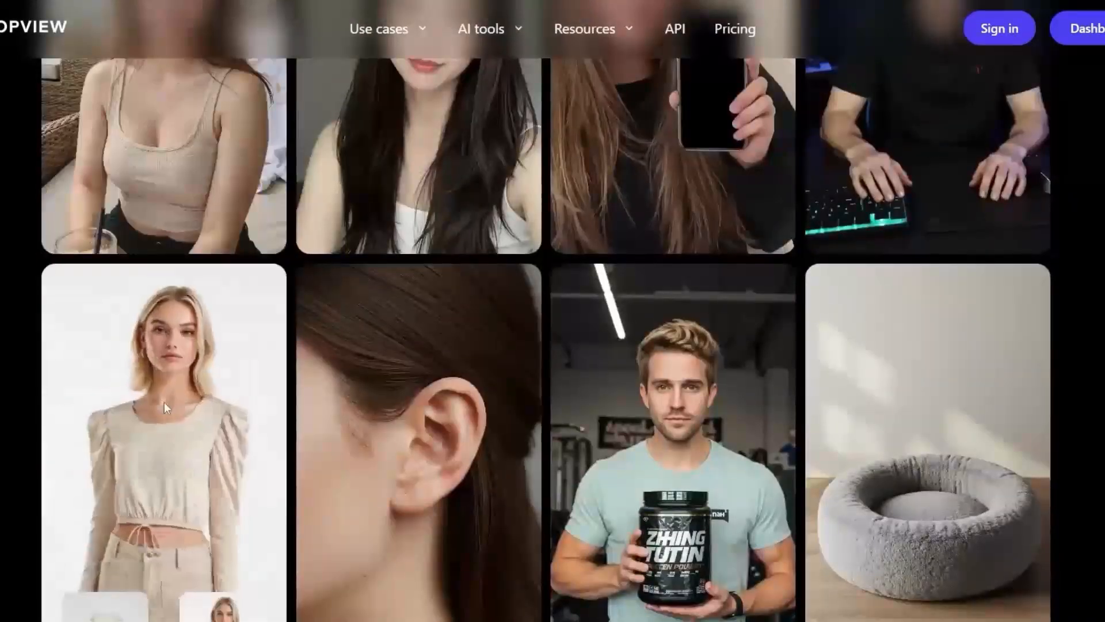
pyautogui.scroll(-3)
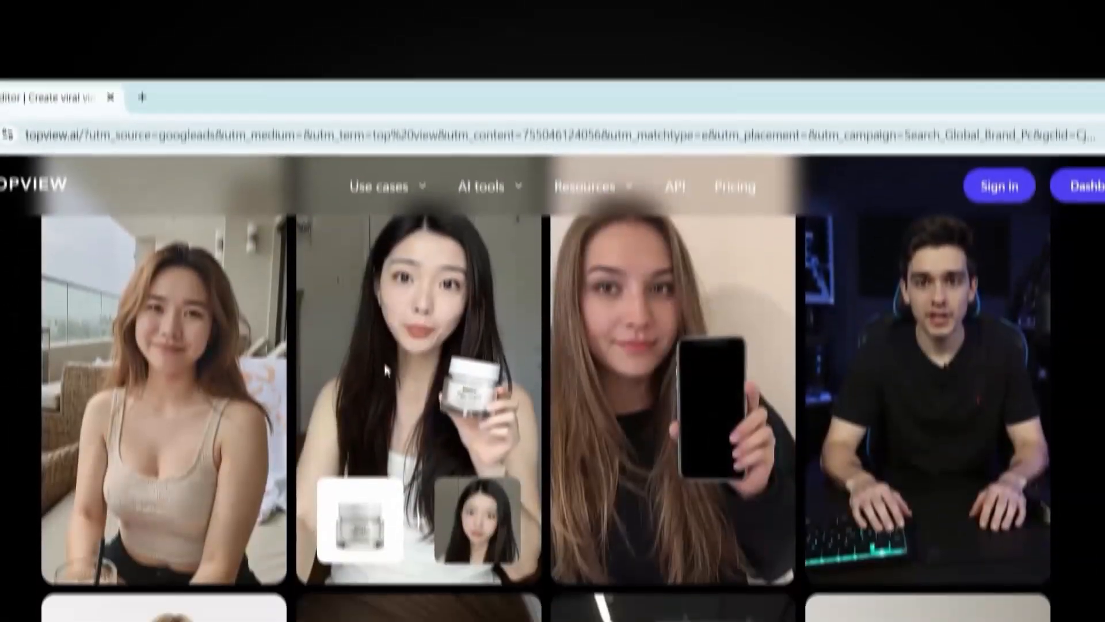
pyautogui.scroll(-3)
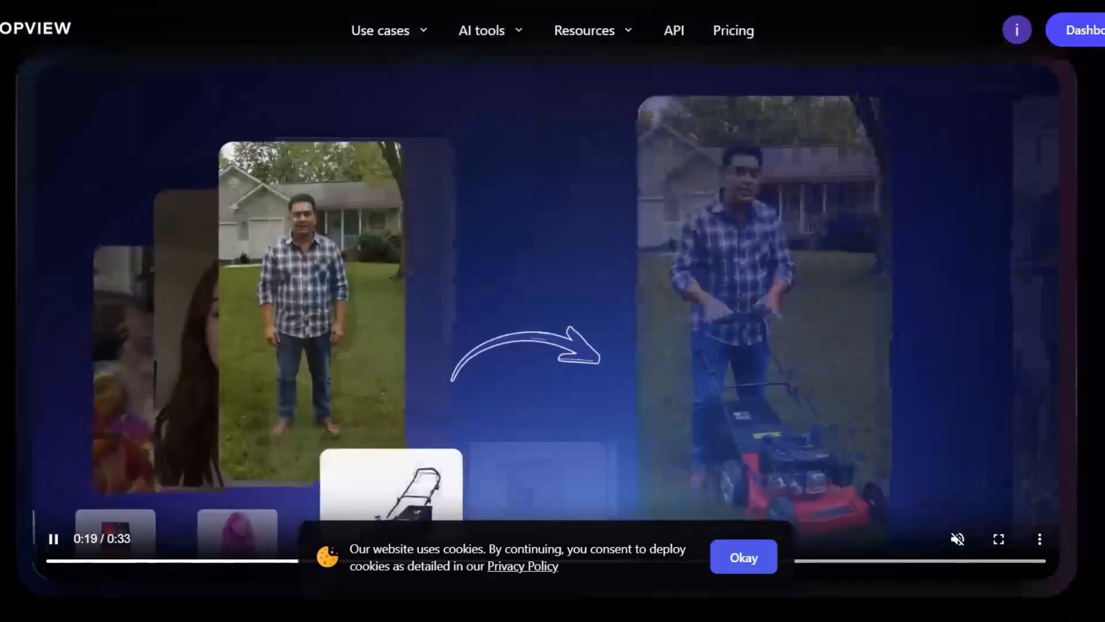
# Sign in with Google and reach the Product AnyShoot image tool
pyautogui.scroll(3)
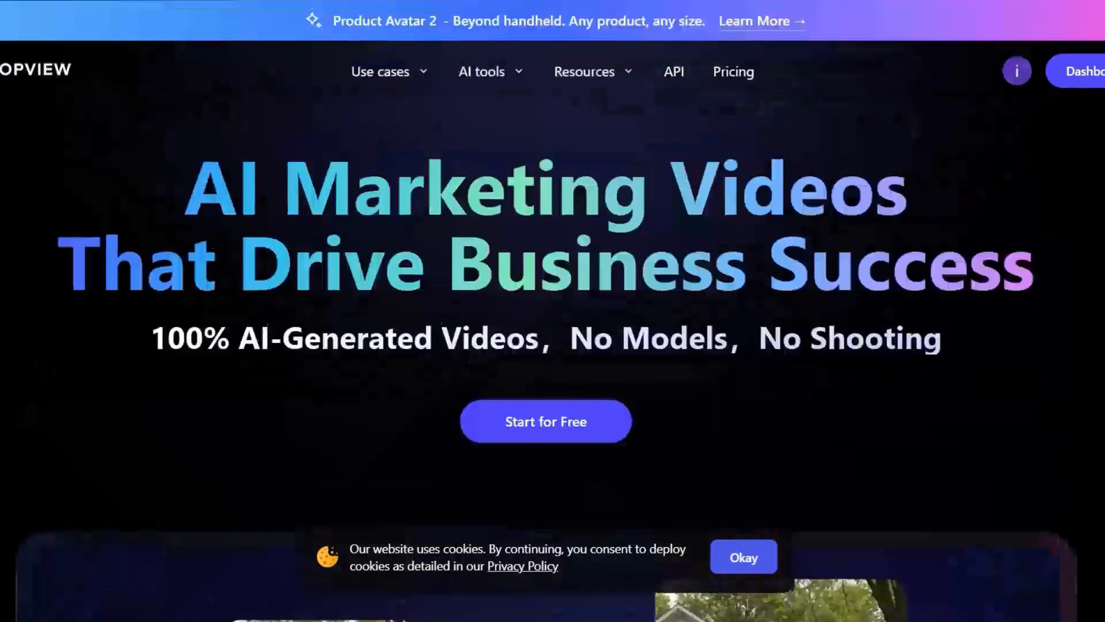
pyautogui.click(545, 421)
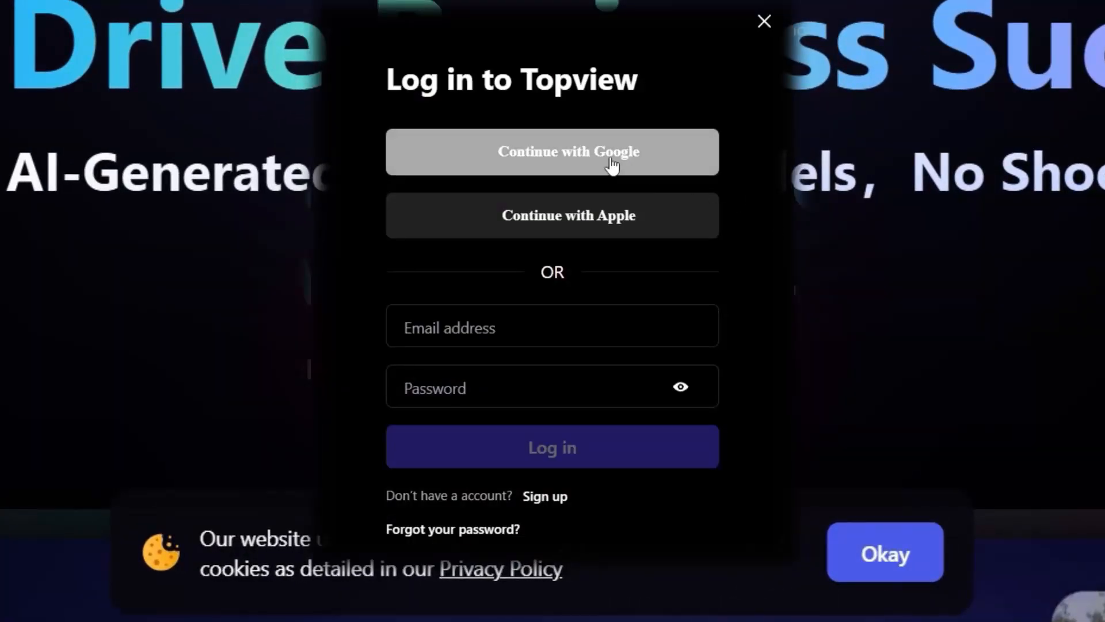
pyautogui.click(551, 152)
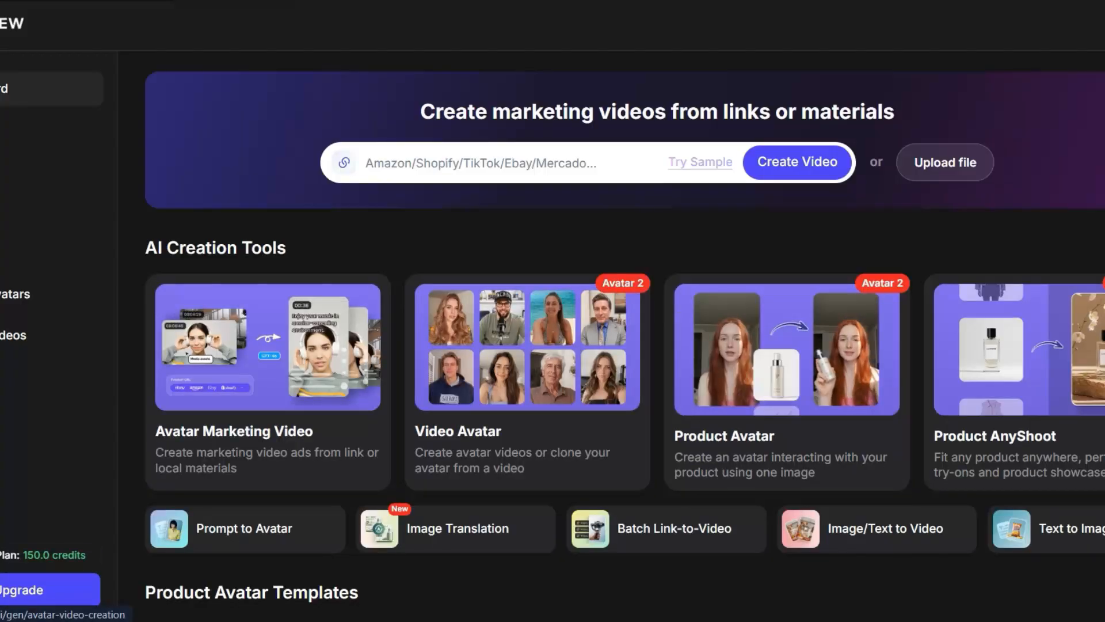
pyautogui.scroll(-3)
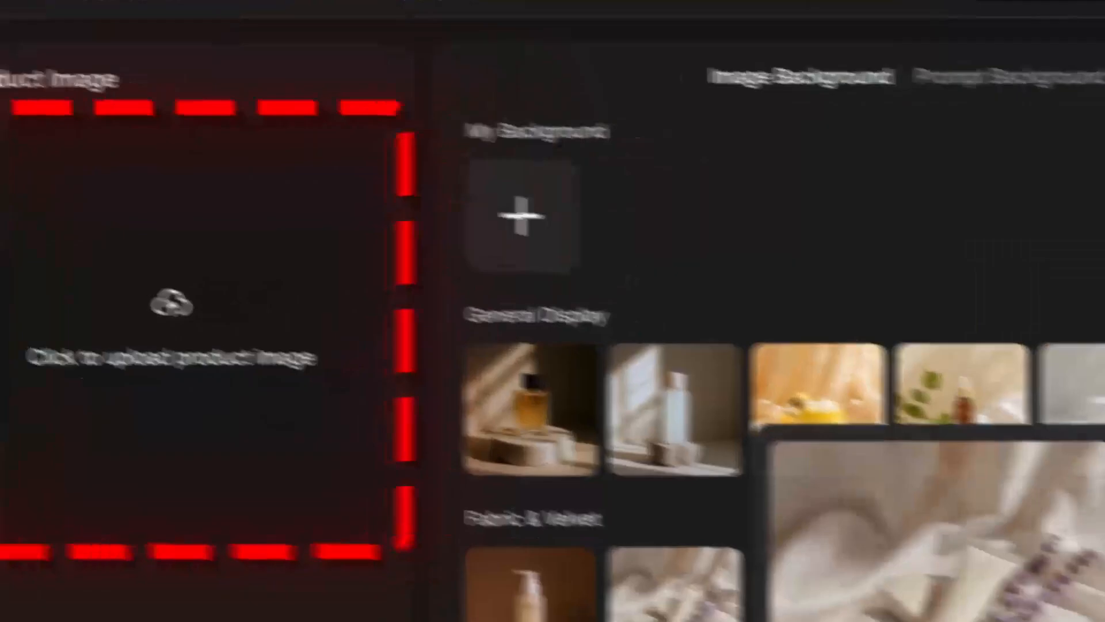
# Generate the grey armchair into a sunlit room scene with a background preset
pyautogui.scroll(-3)
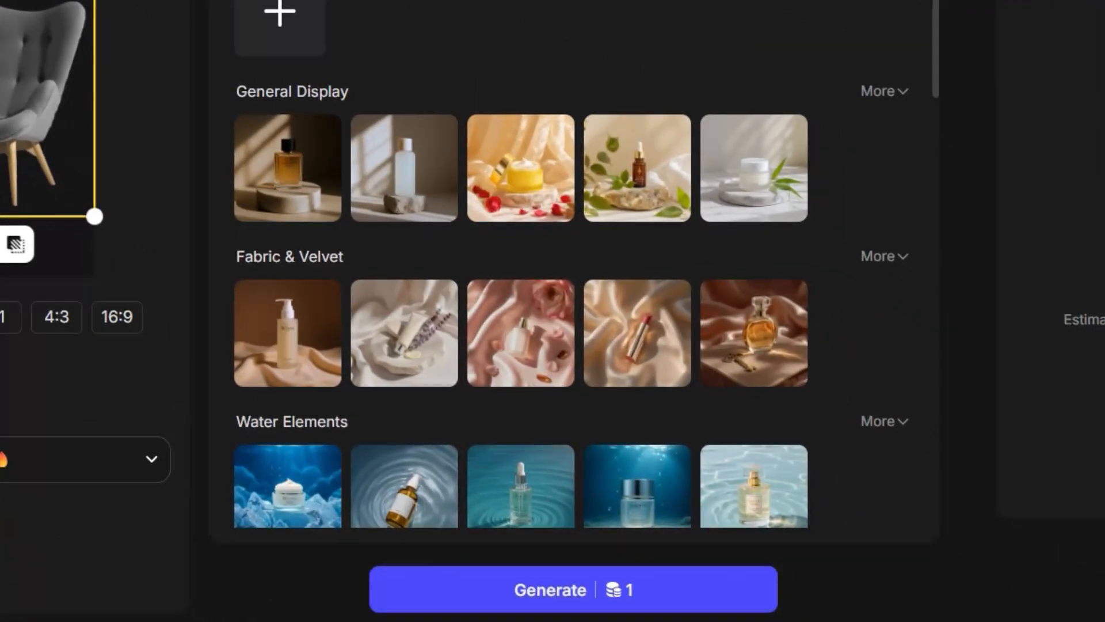
pyautogui.click(572, 590)
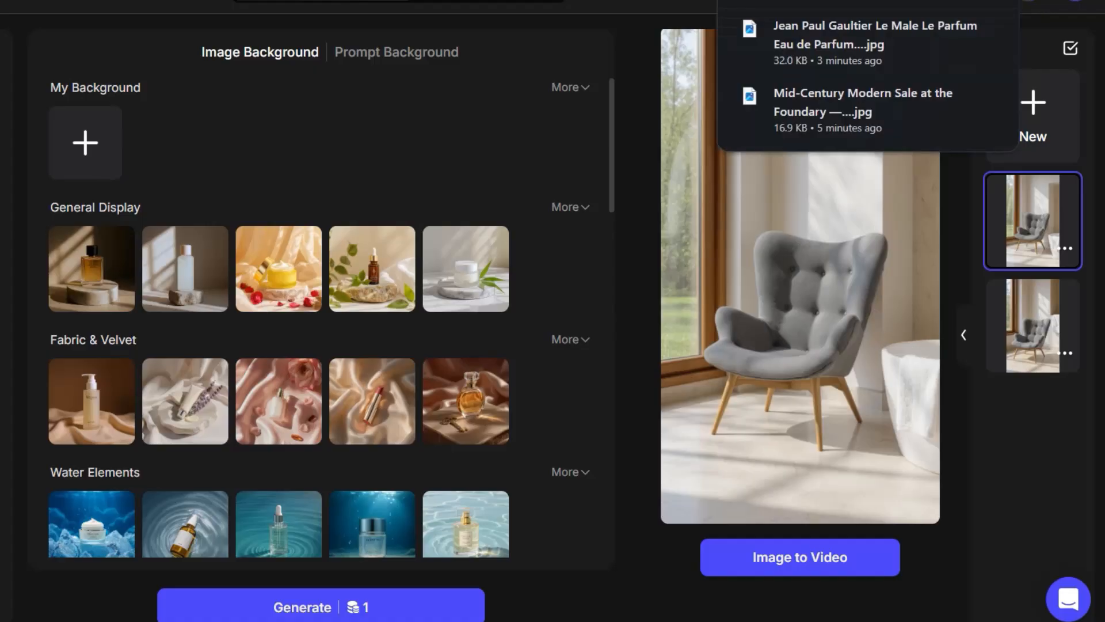
pyautogui.scroll(-3)
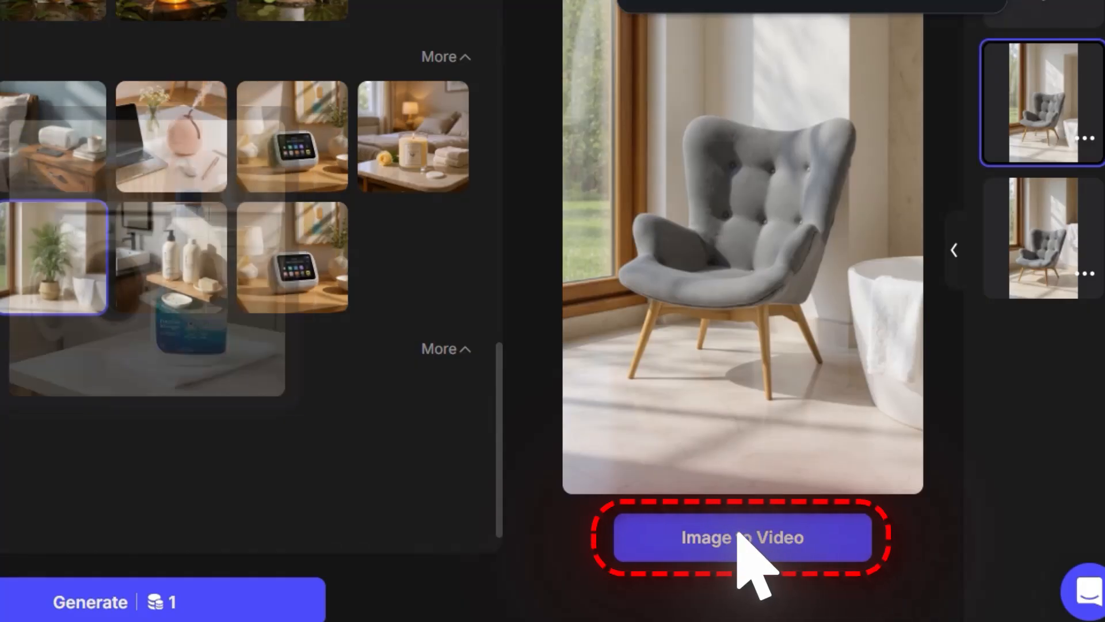
# Start Image to Video for the armchair, bringing up the template library
pyautogui.click(740, 537)
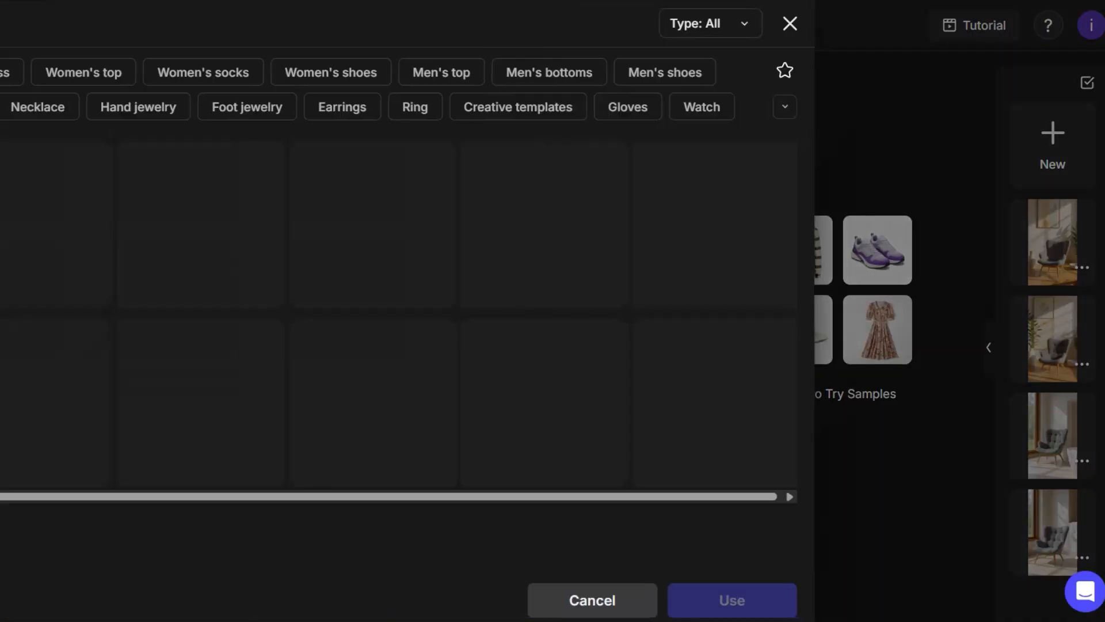
# Close the template selection window and move to Pinterest Ronaldo results
pyautogui.click(83, 71)
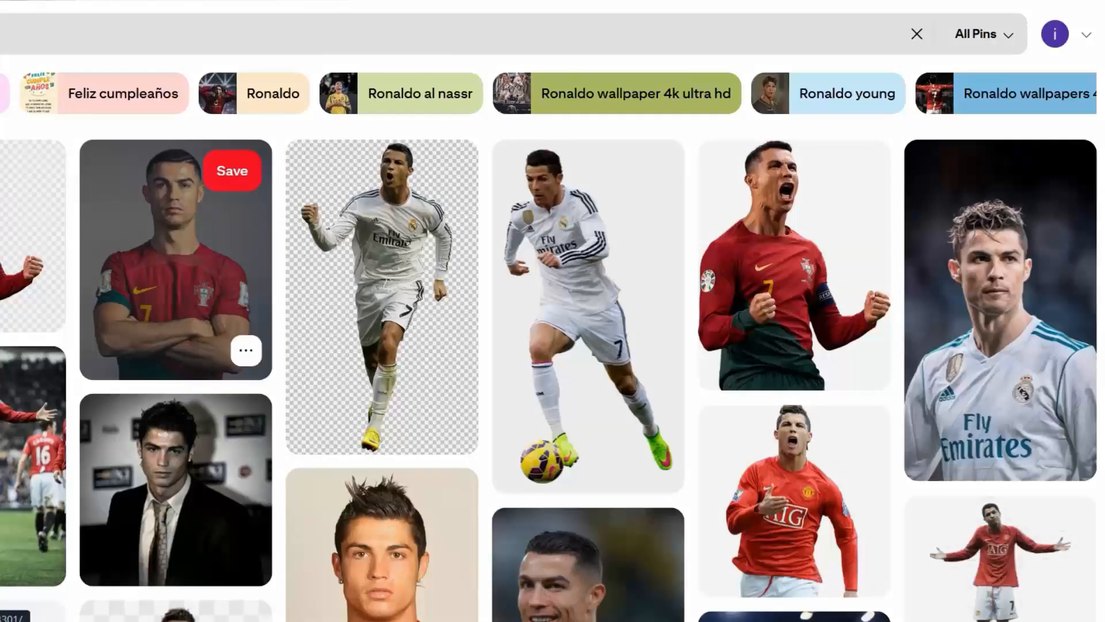
# Look through the Pinterest Ronaldo photos before returning to Product Avatar
pyautogui.scroll(-3)
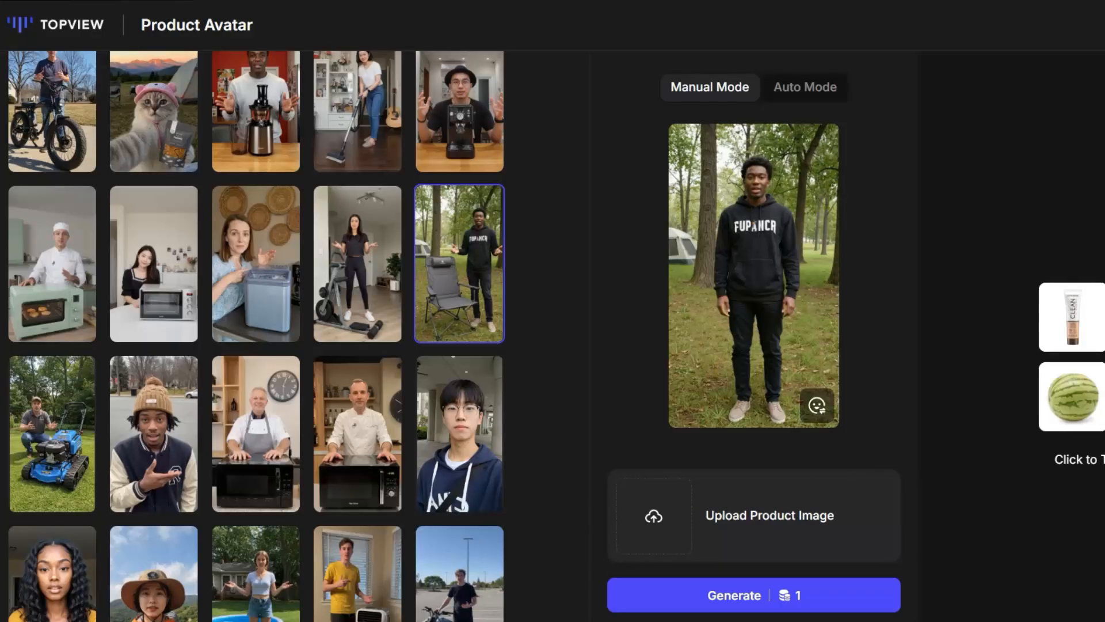
# Place the armchair beside the forest avatar and dismiss the product-adjust tip
pyautogui.click(769, 515)
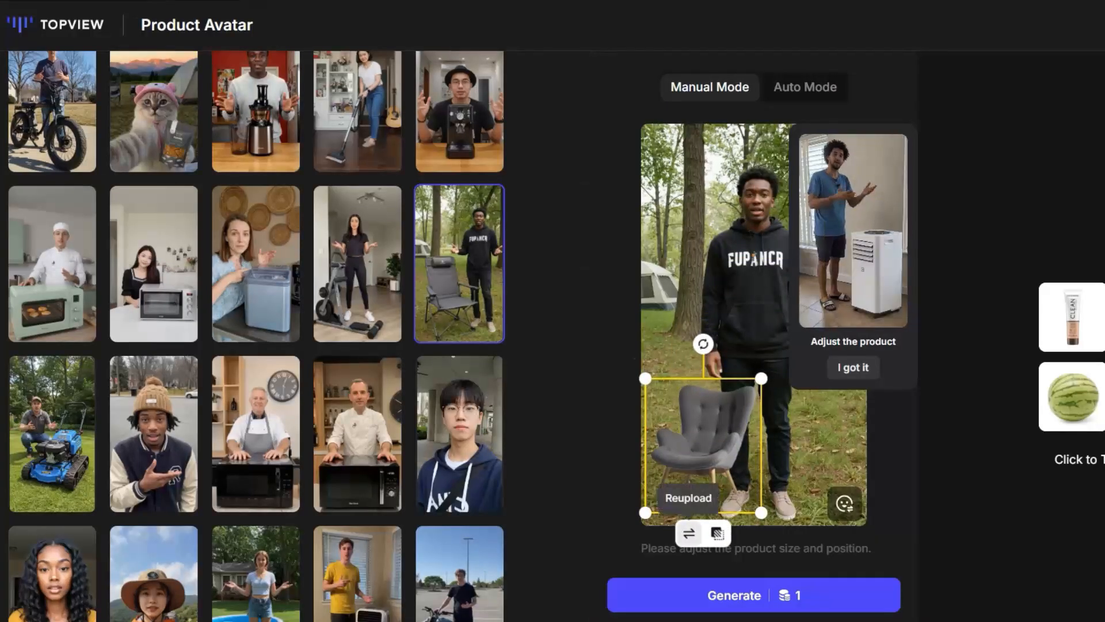
pyautogui.click(752, 594)
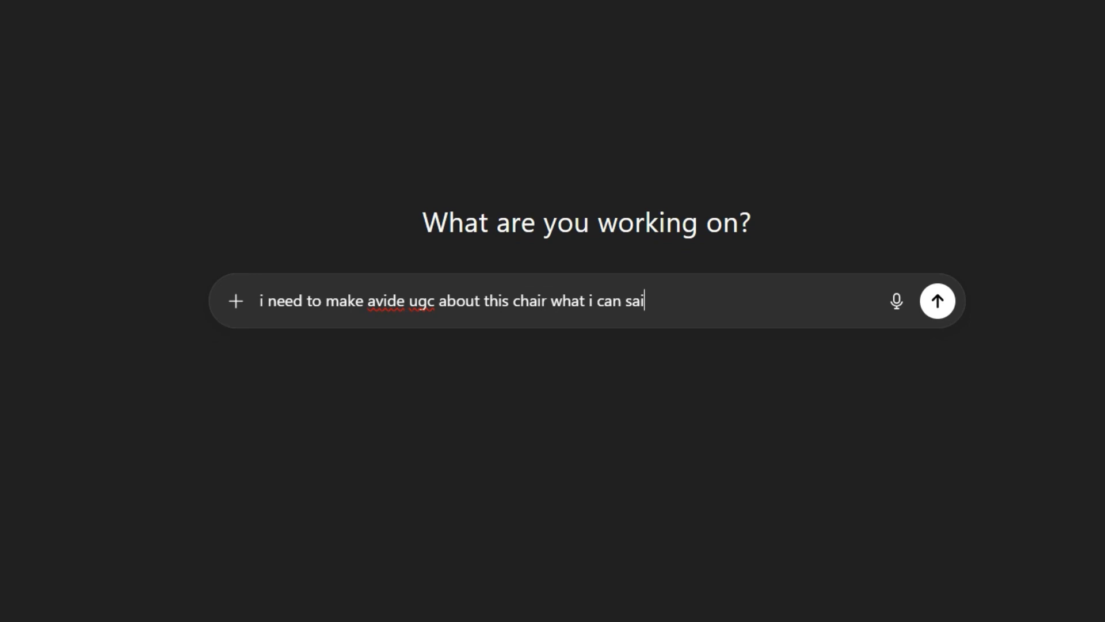
# Send the ChatGPT chair UGC script request, then begin the avatar's script and voice choice
pyautogui.click(937, 301)
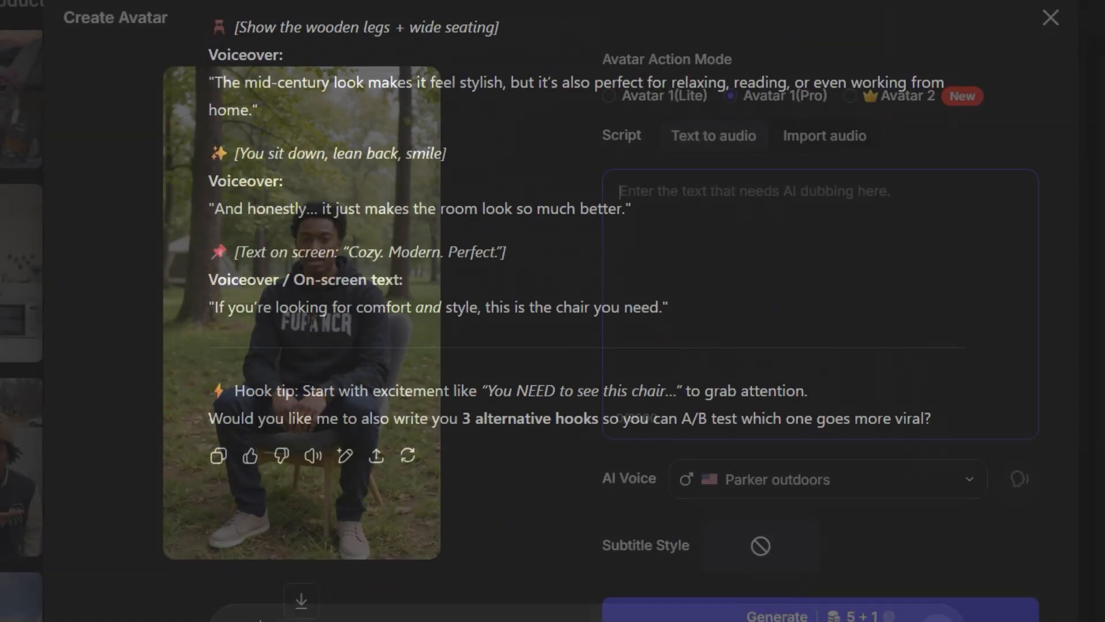
pyautogui.click(826, 479)
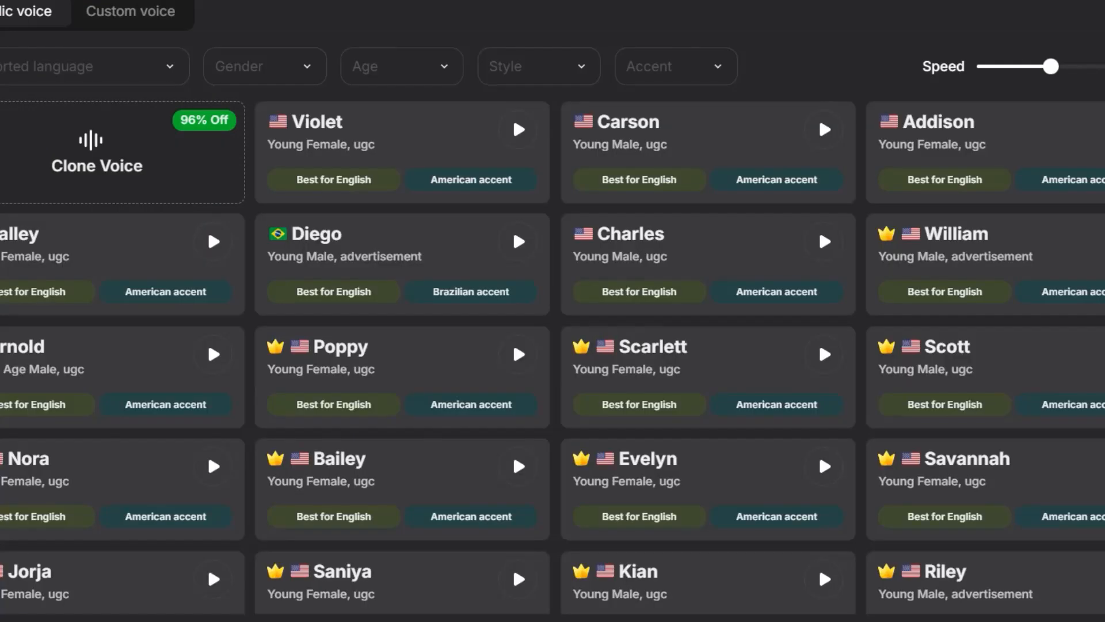
pyautogui.click(822, 130)
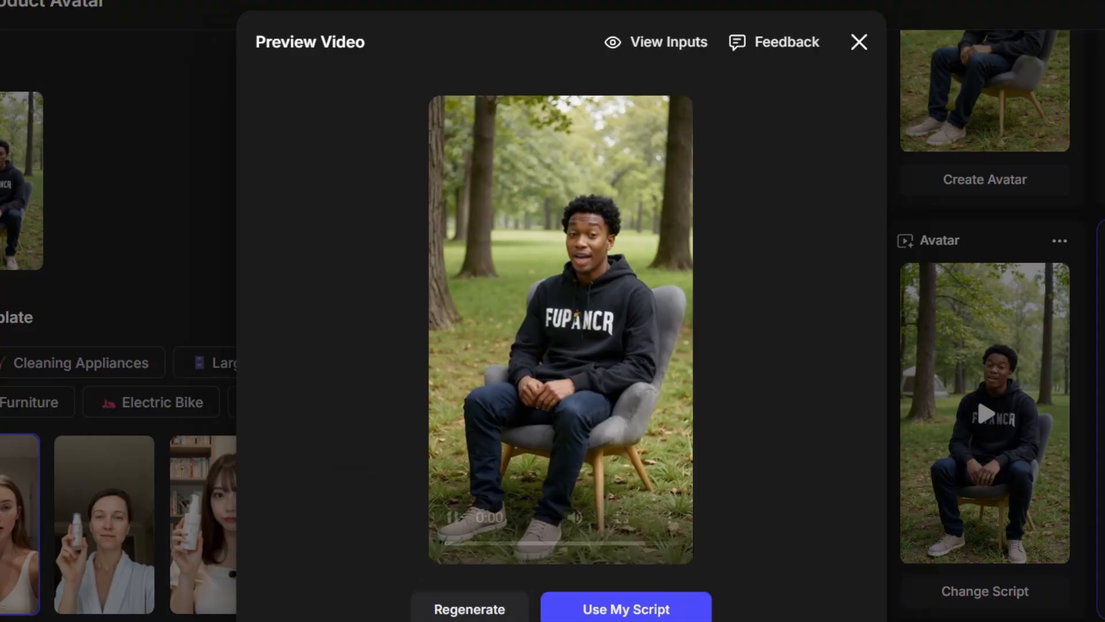
# Close the chair avatar preview and send a new short UGC script request
pyautogui.click(561, 331)
pyautogui.write('i need a short script to do ug')
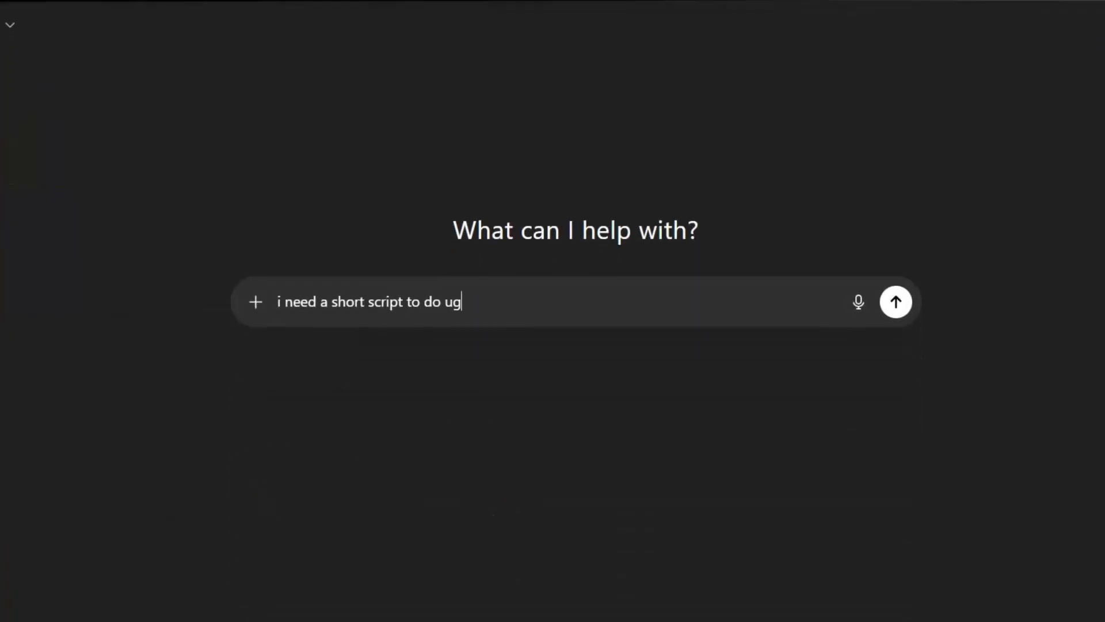
pyautogui.click(895, 302)
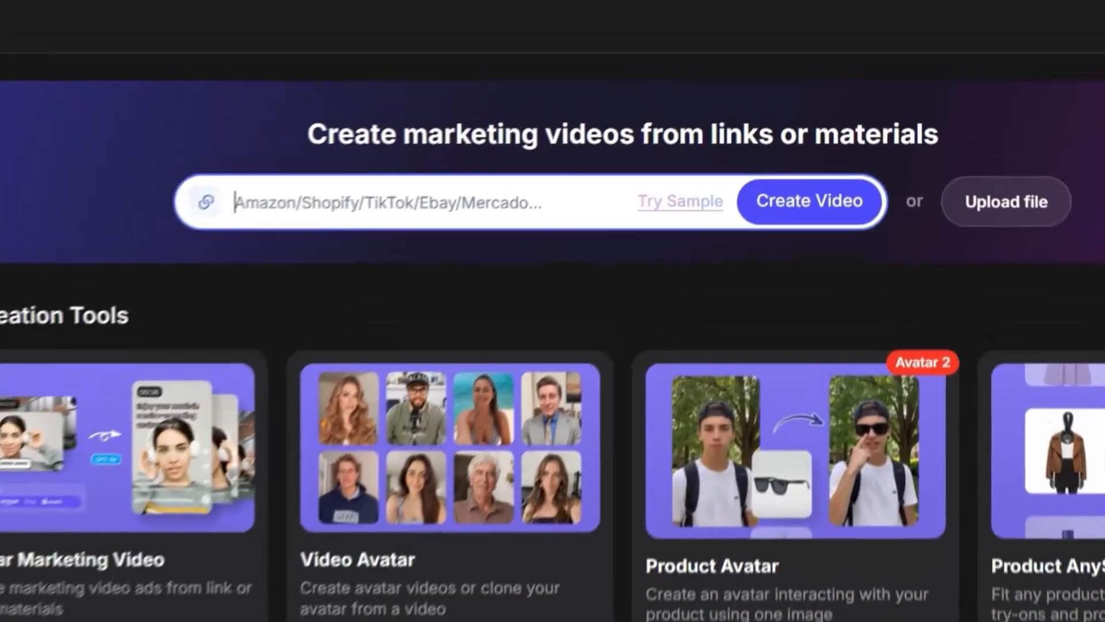
# Import the Amazon twin mattress link and choose Use My Script while images are analysed
pyautogui.click(809, 200)
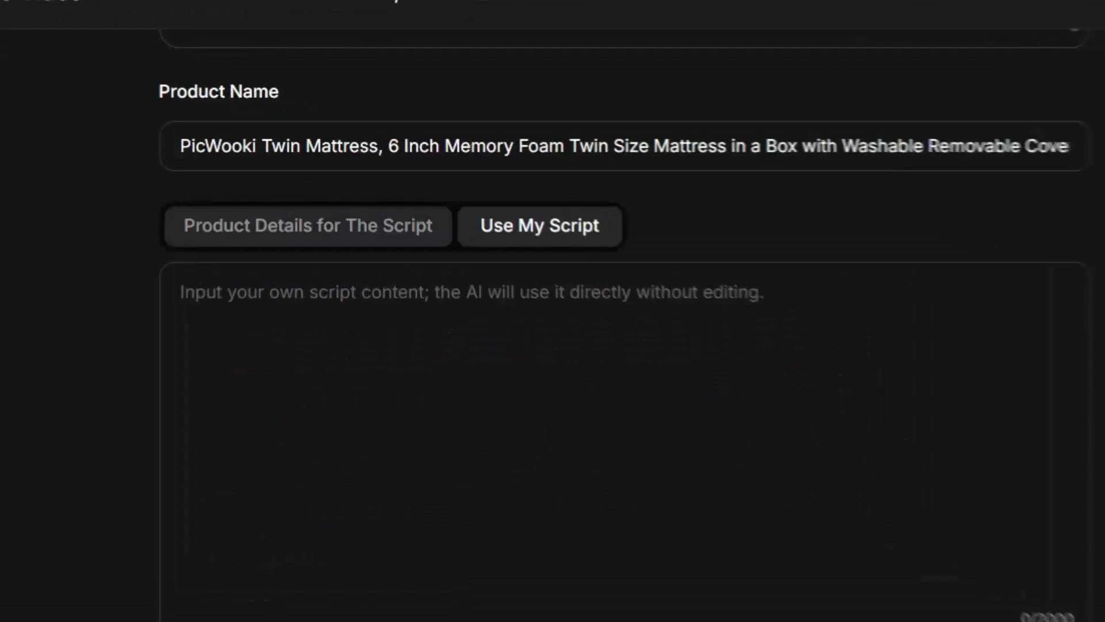
pyautogui.click(306, 225)
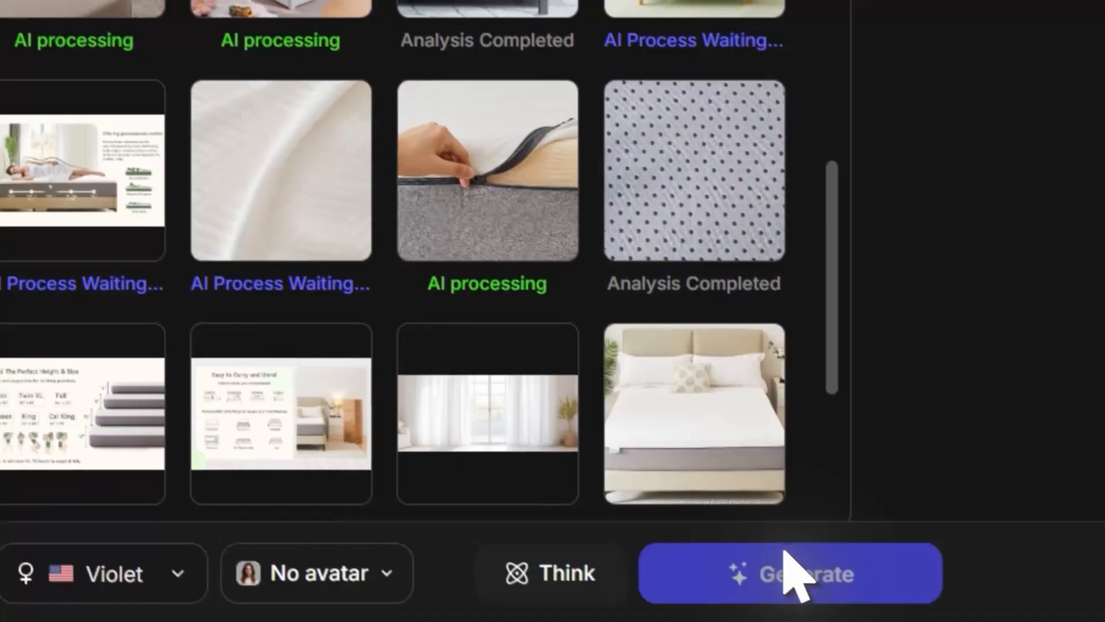
# Generate the mattress marketing video, then head to Amazon for another product
pyautogui.click(790, 572)
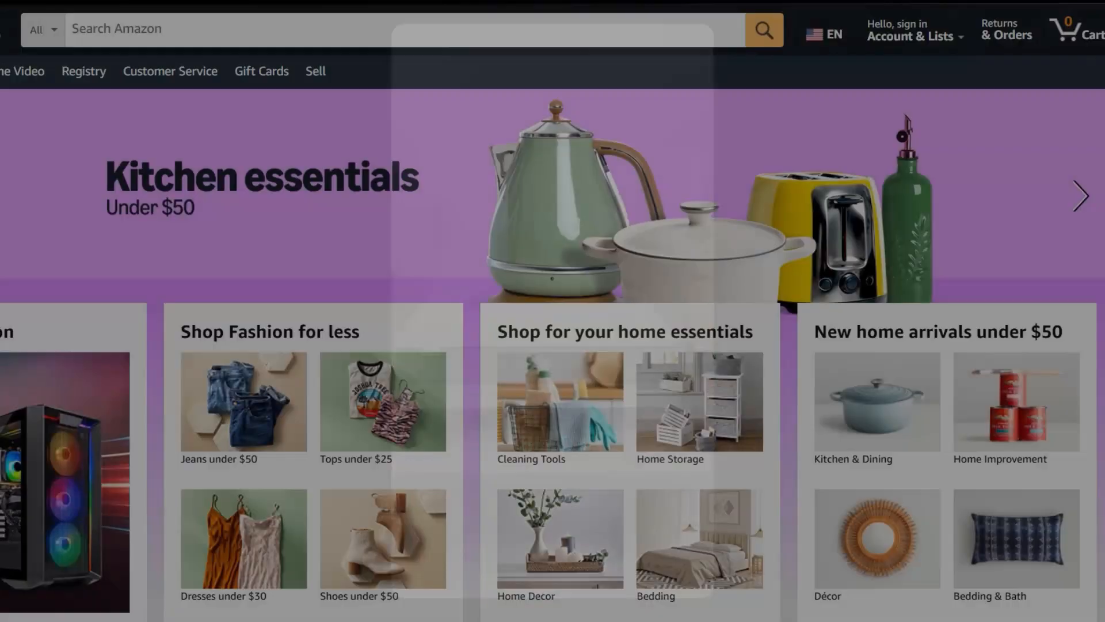
# Name the product 'headphones', browse the AI avatar list and begin script generation
pyautogui.write('headphones')
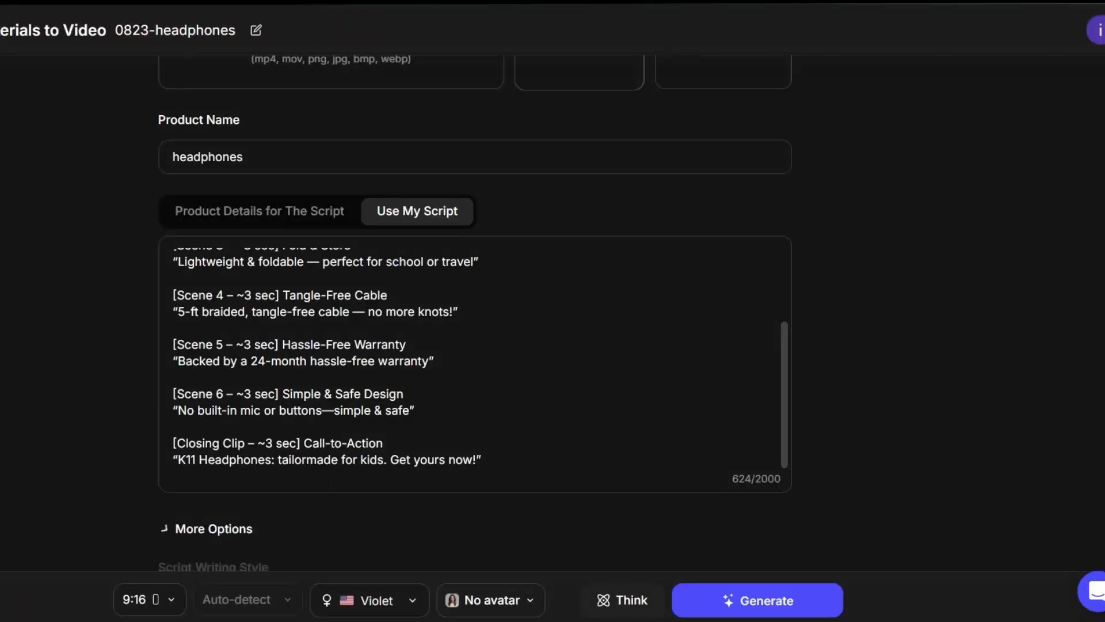
pyautogui.click(488, 600)
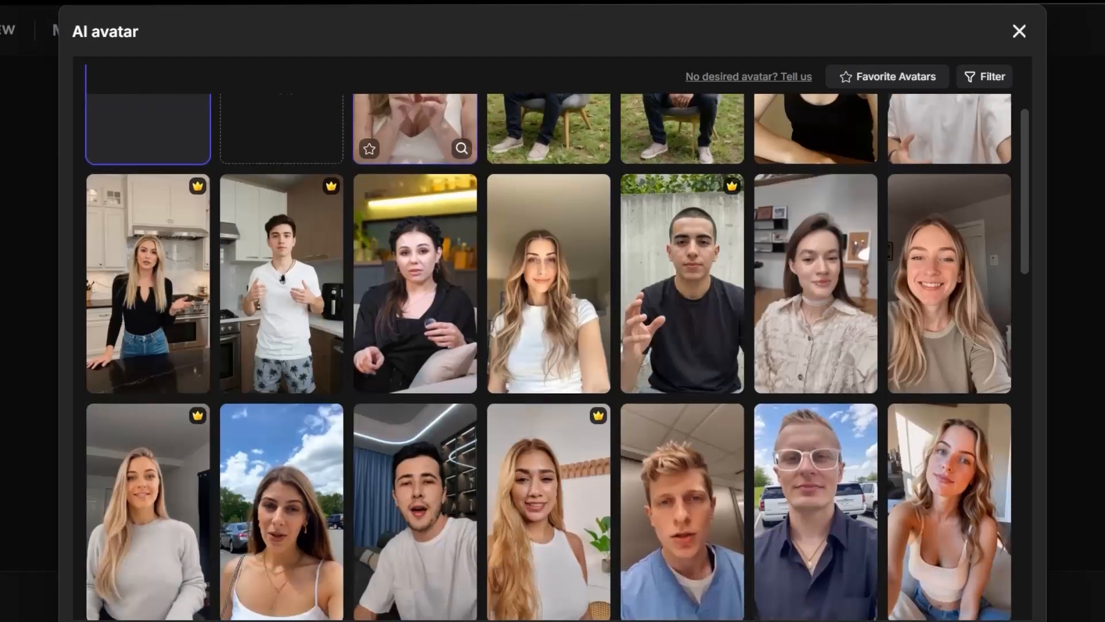
pyautogui.scroll(-3)
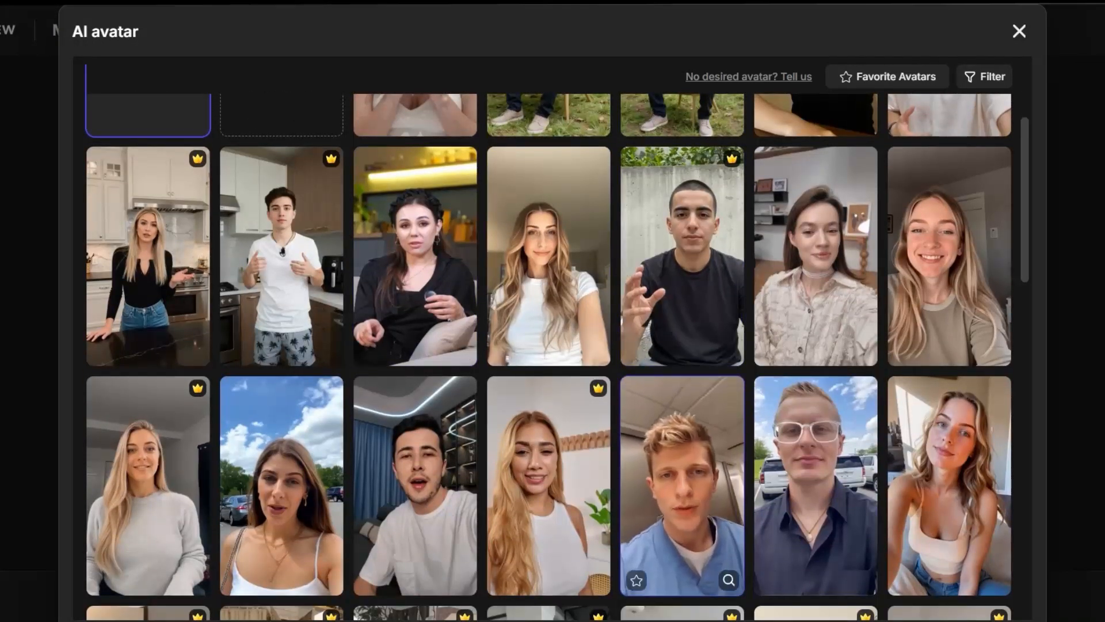
pyautogui.scroll(-3)
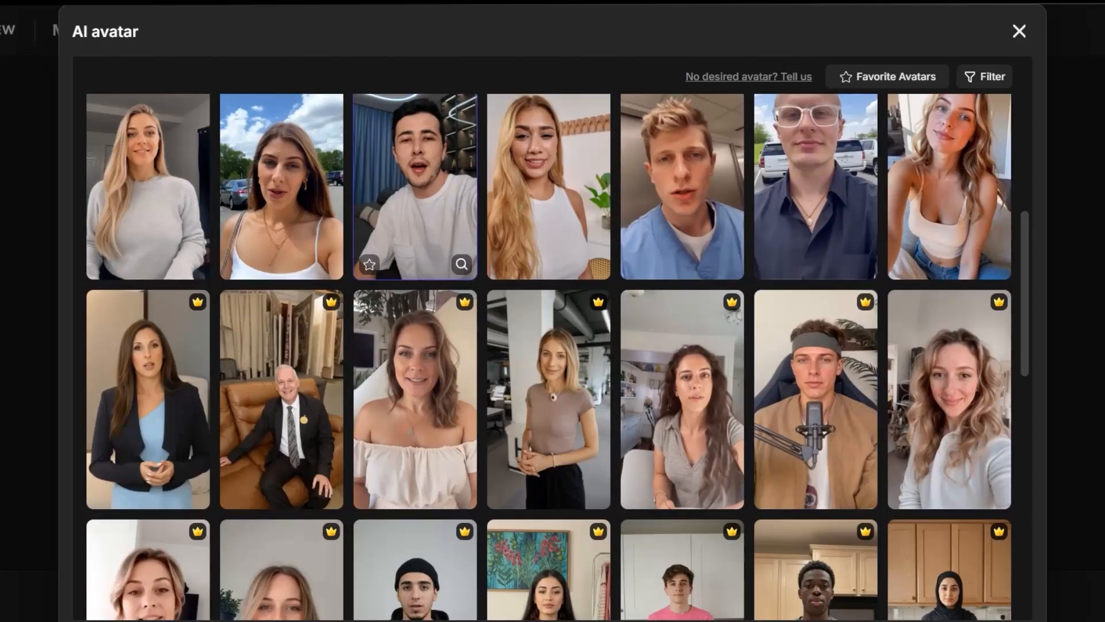
pyautogui.click(1018, 31)
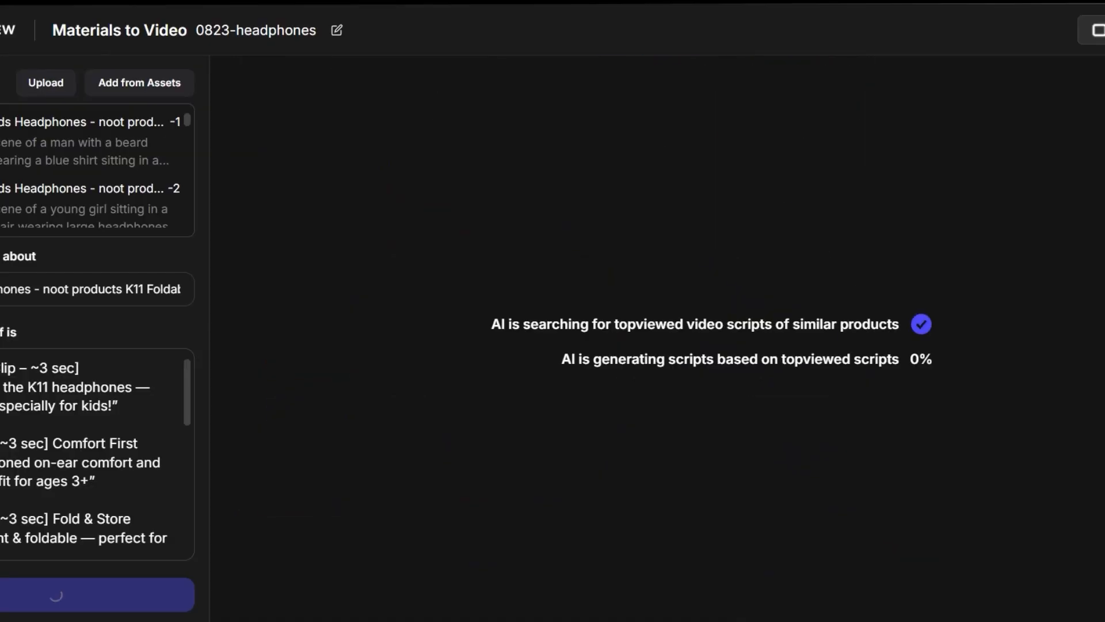